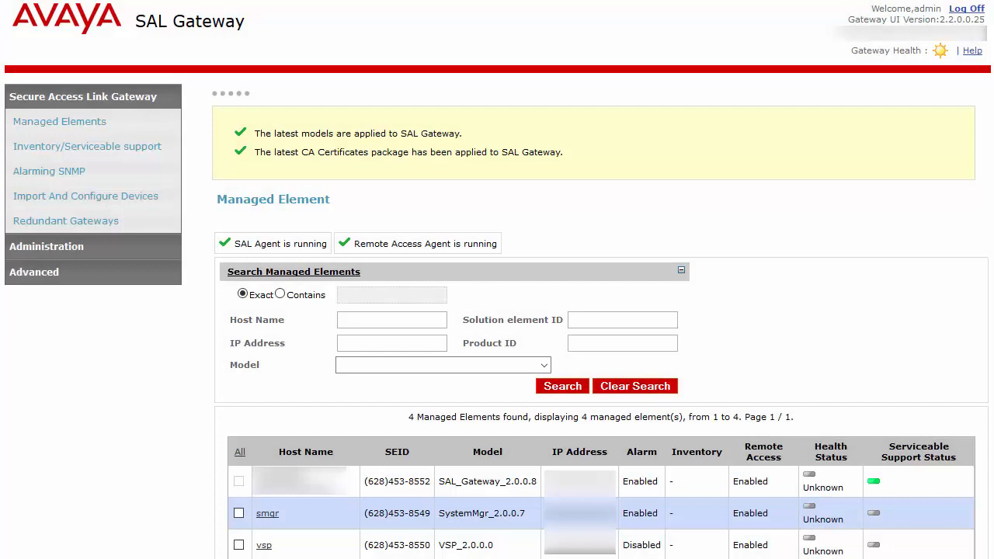
Run Backup Now with Backup Method Local from Administration > Backup Configuration
left_click(47, 245)
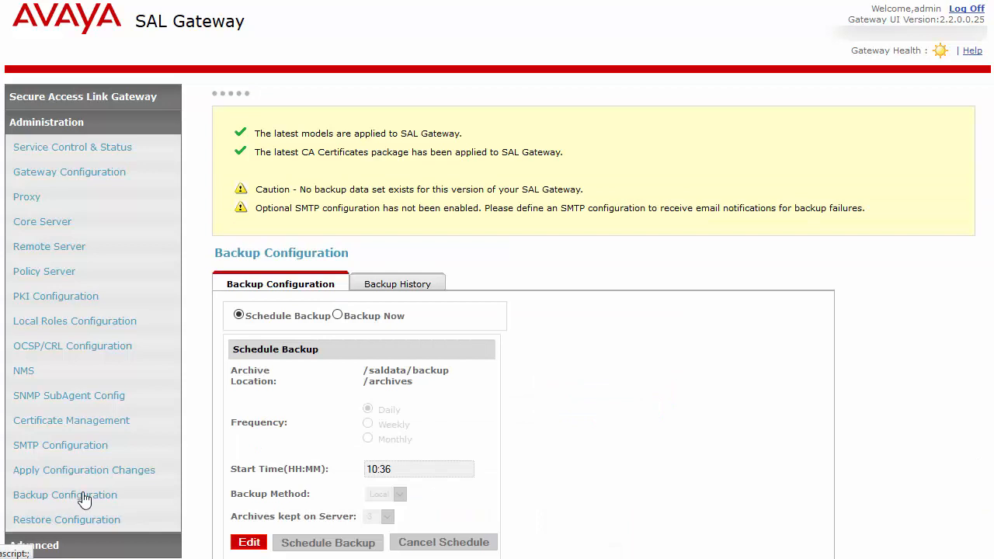
scroll("down", 3)
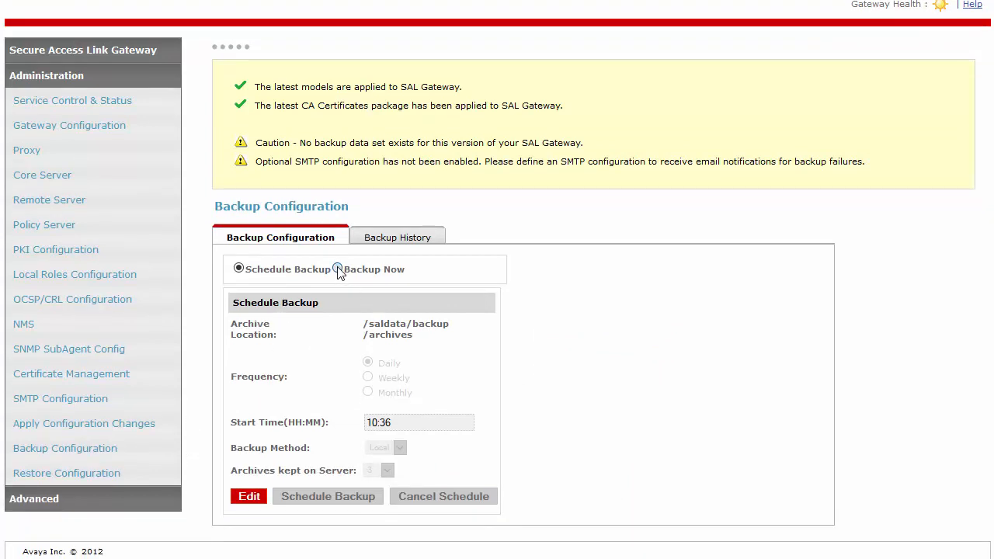
left_click(336, 269)
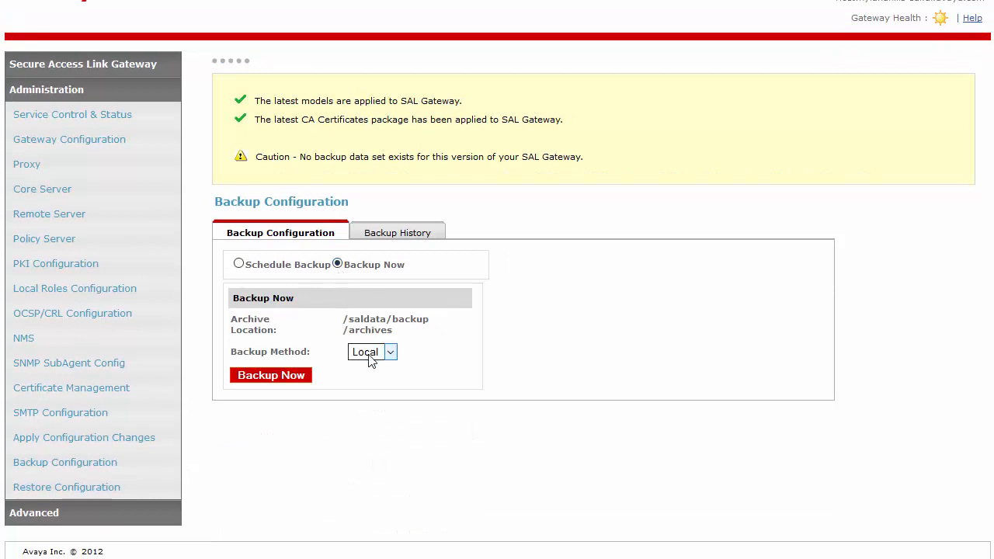
left_click(270, 374)
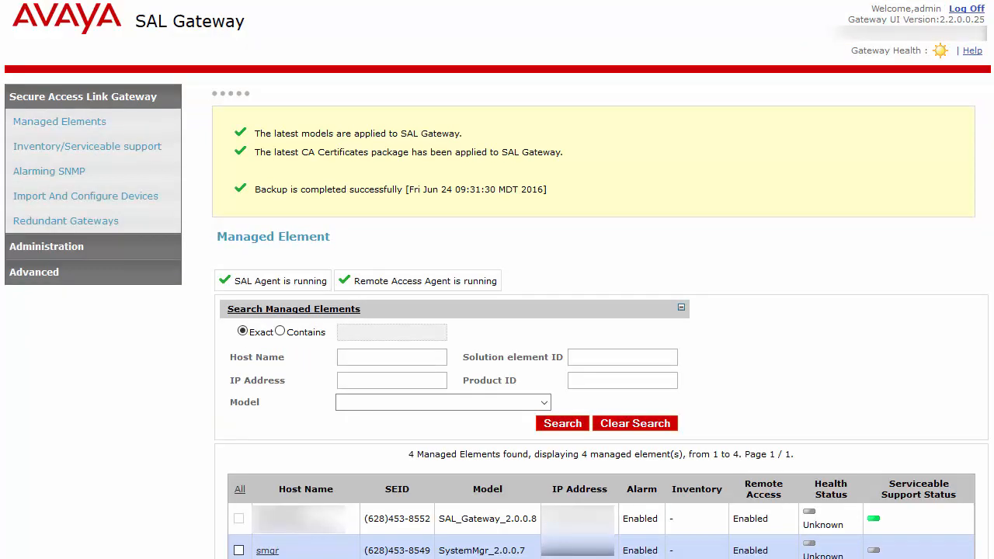
mouse_move(77, 130)
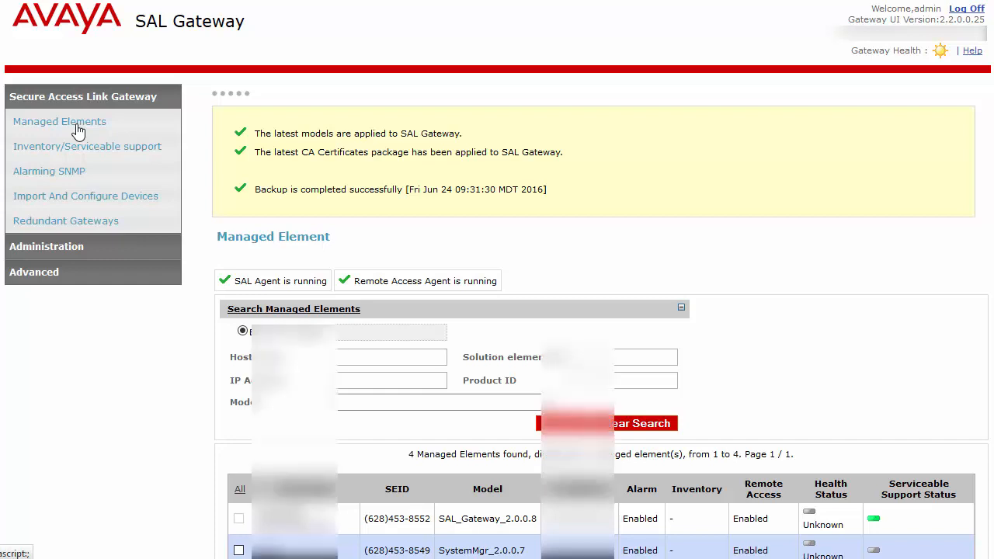
Export the managed elements list and save managedDevices.csv via the Firefox dialog
scroll("down", 3)
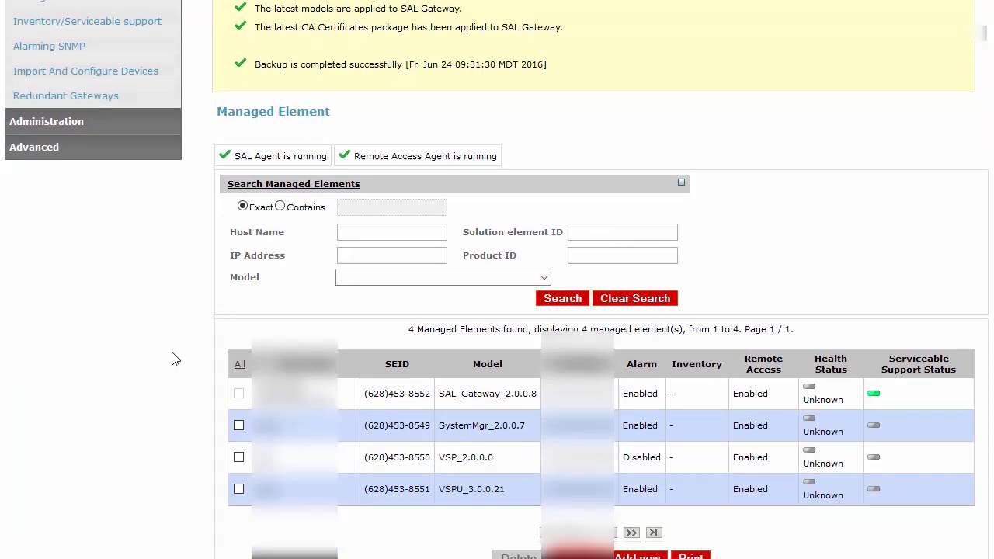
scroll("down", 3)
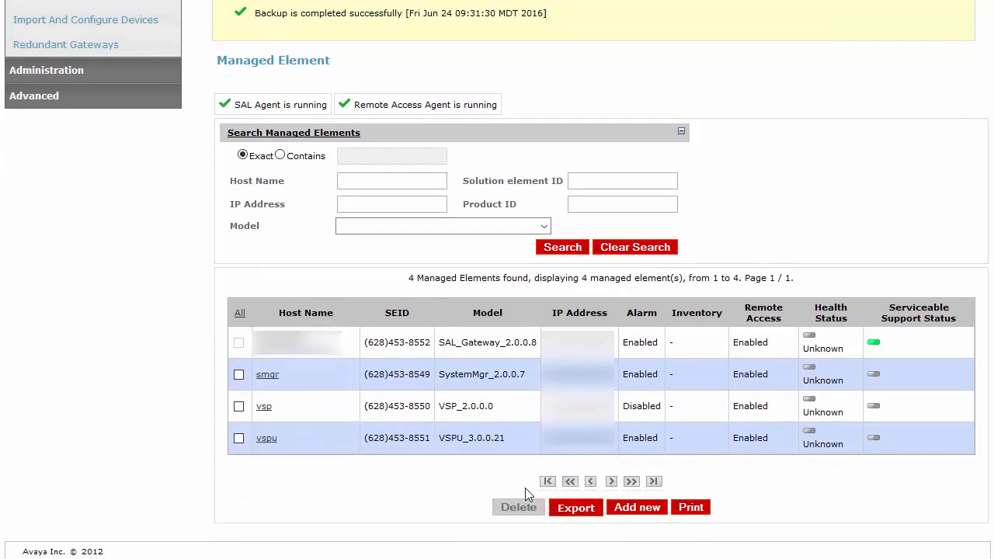
mouse_move(575, 506)
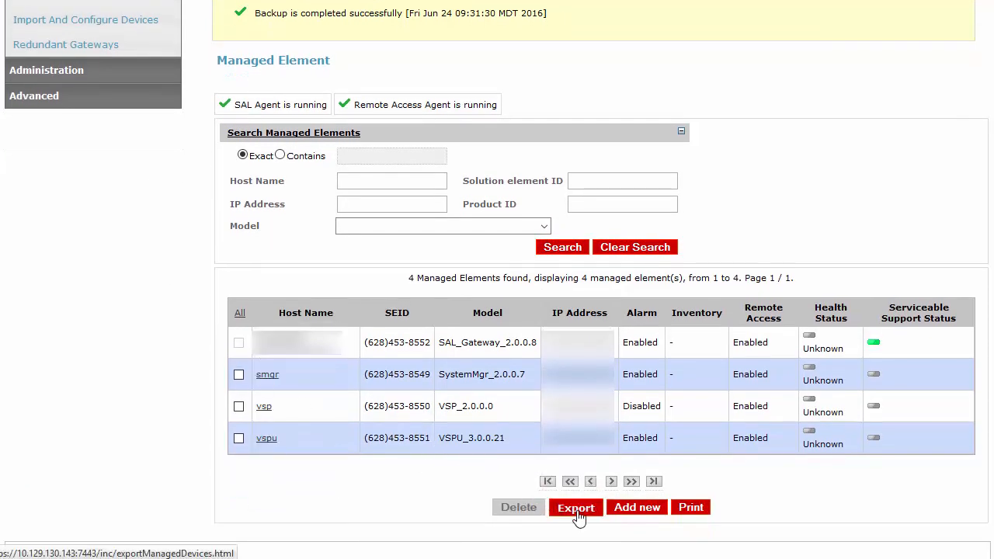
left_click(574, 506)
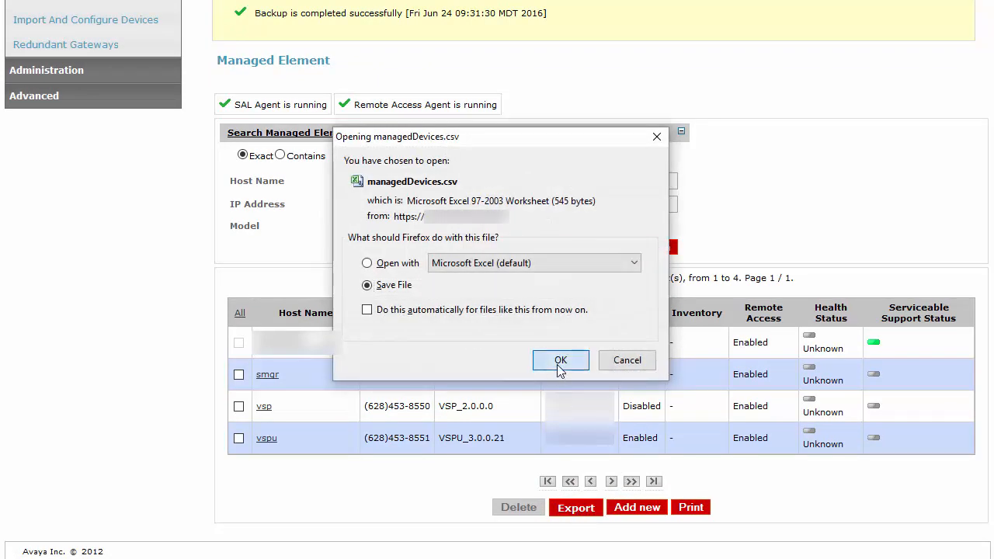
left_click(559, 360)
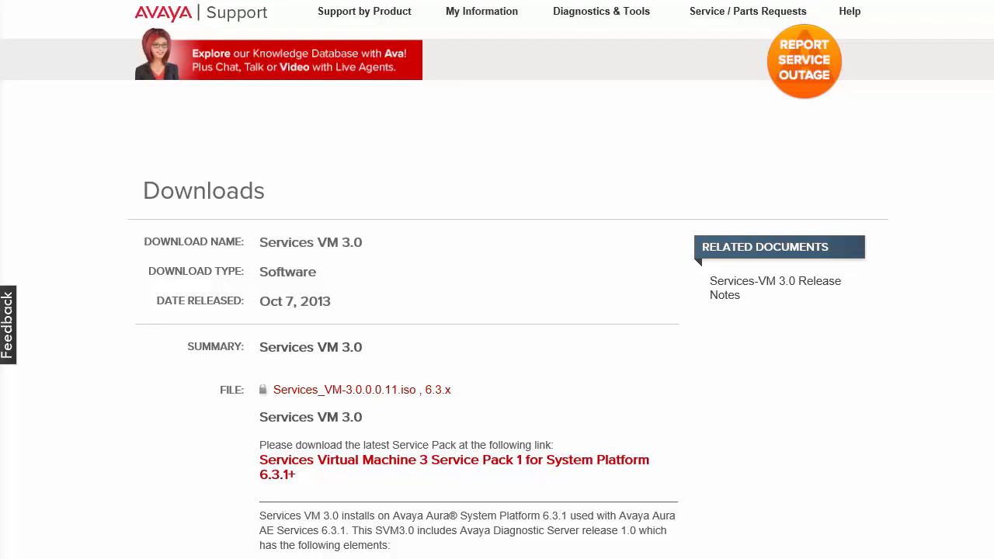
mouse_move(326, 399)
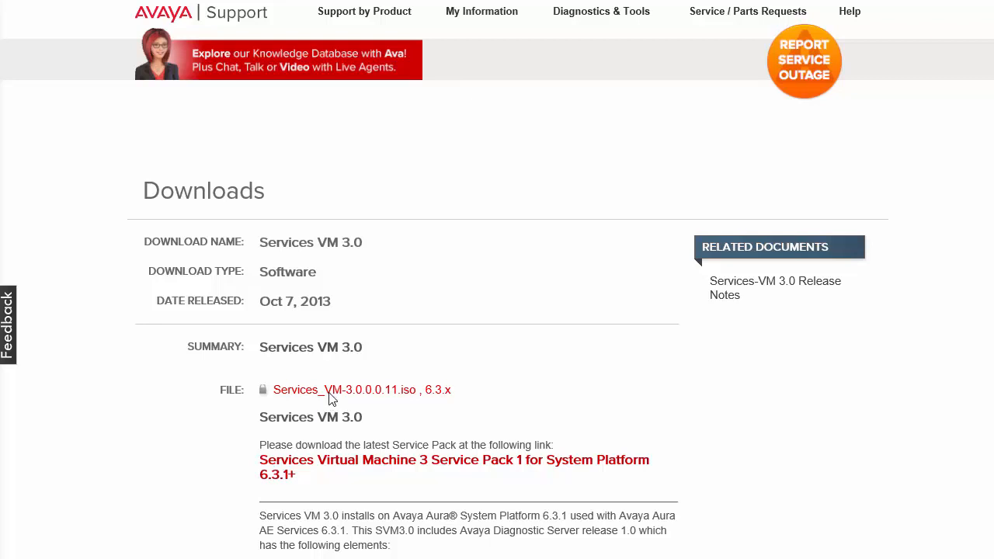
Start the Services_VM 3.0 ISO download and sign in to the Avaya Support site
left_click(344, 390)
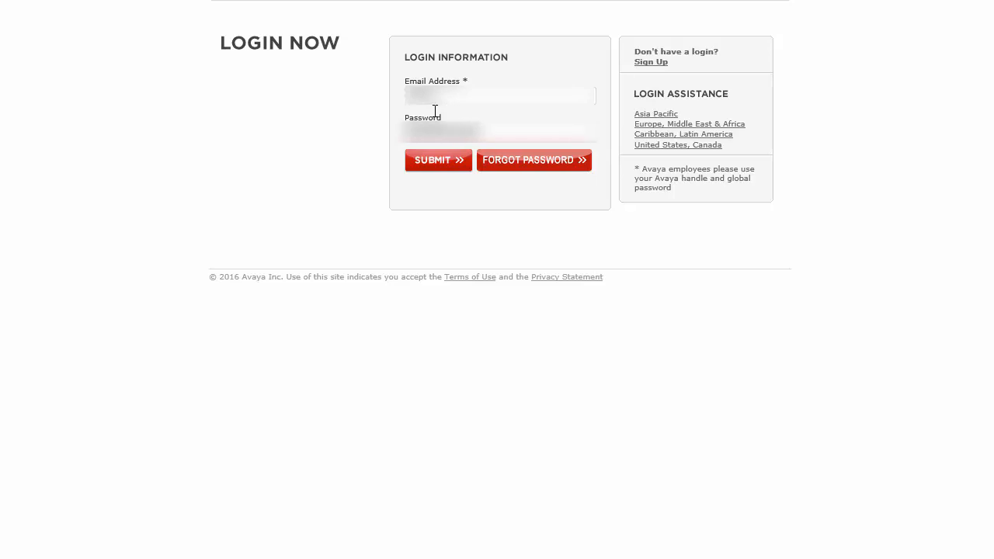
left_click(438, 160)
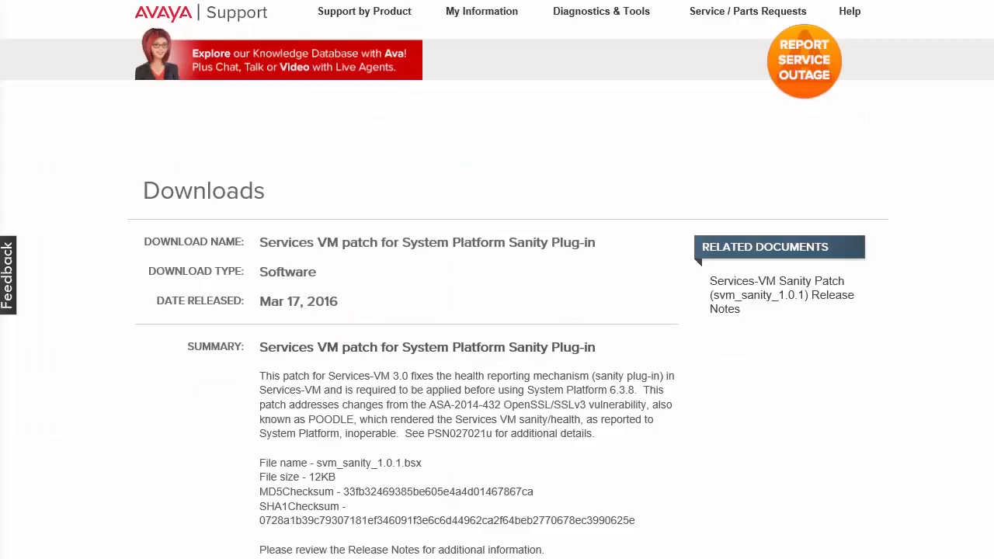
mouse_move(862, 157)
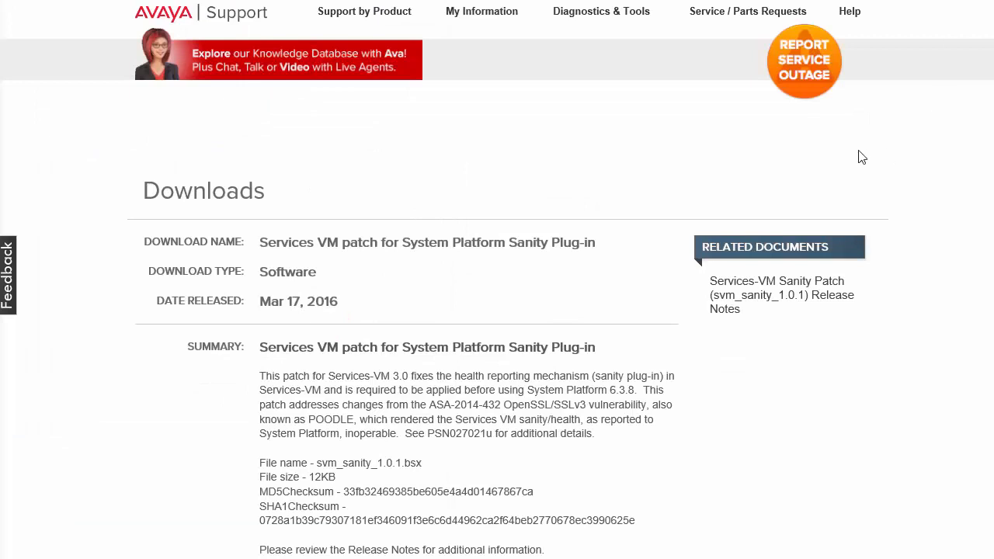
scroll("down", 3)
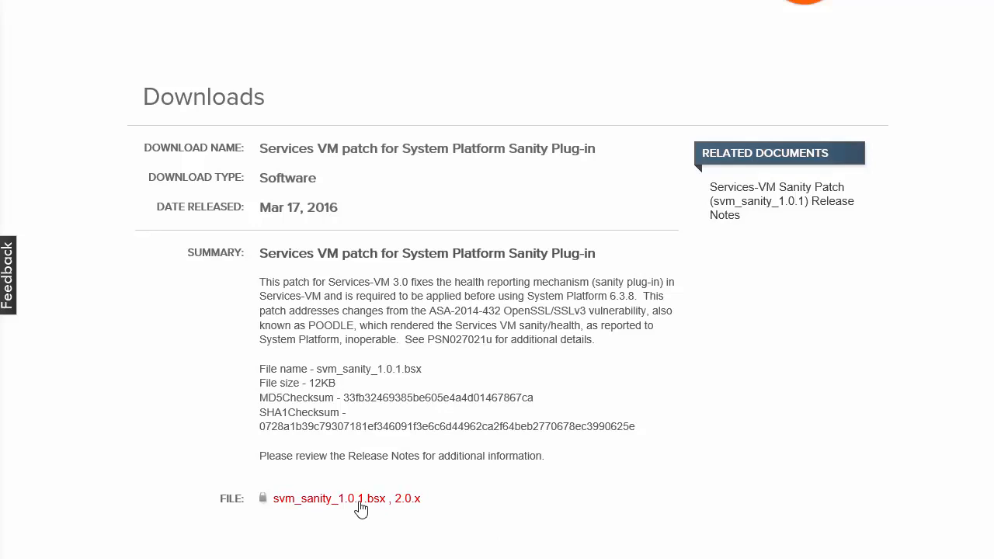
Download svm_sanity_1.0.1.bsx and go to the Services VM 3 Service Pack 1 page
left_click(328, 498)
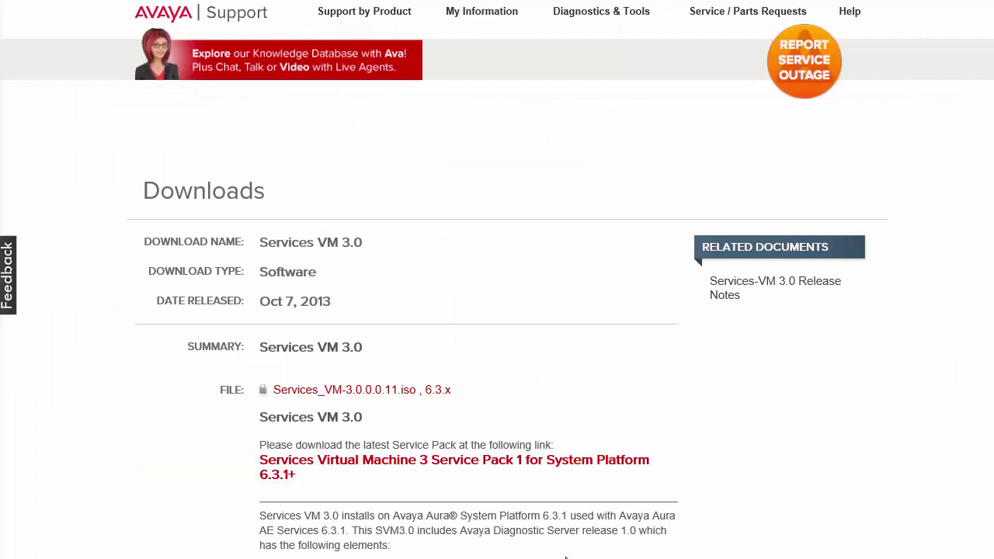
mouse_move(495, 470)
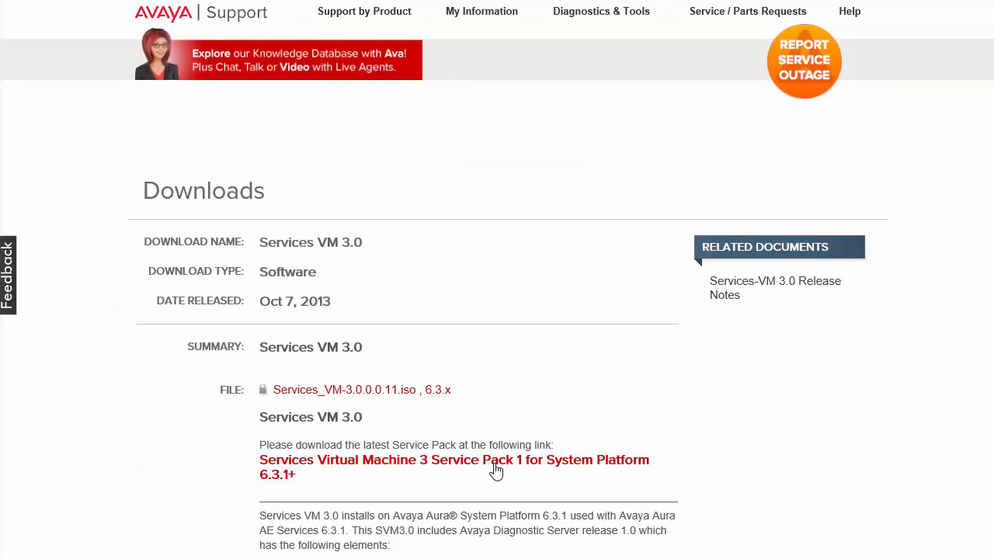
left_click(453, 459)
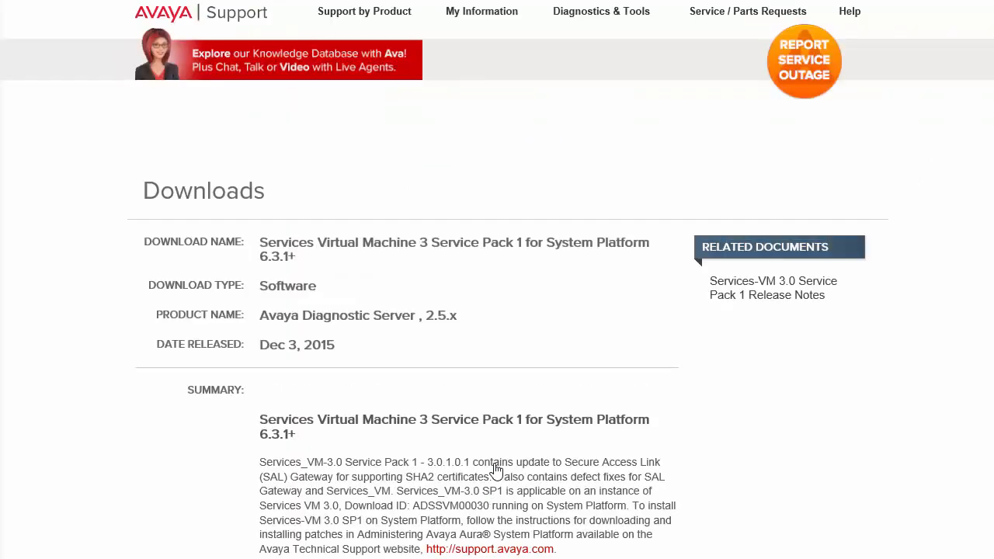
scroll("down", 3)
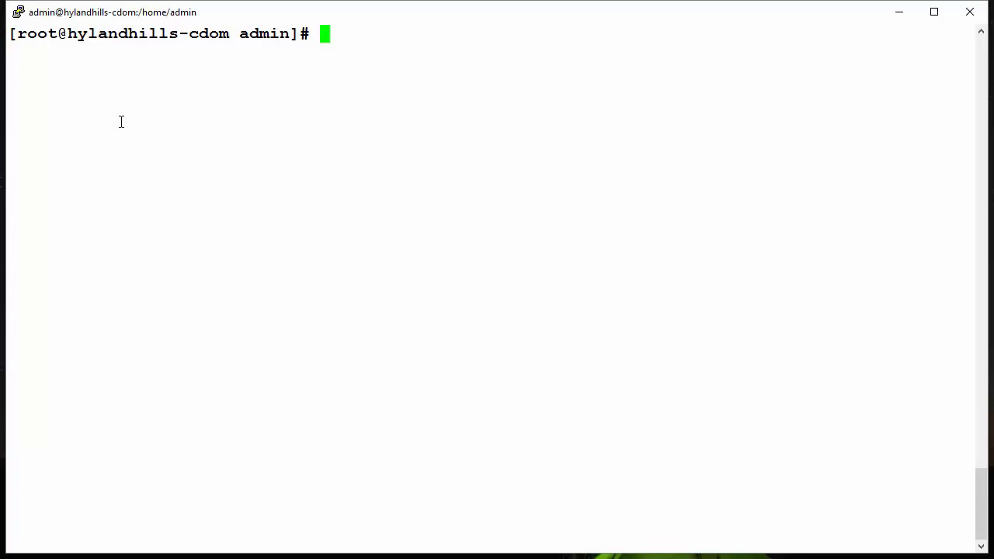
Create /mnt/Services_VM and loop-mount Services_VM-3.0.0.0.11.iso there
type("mk")
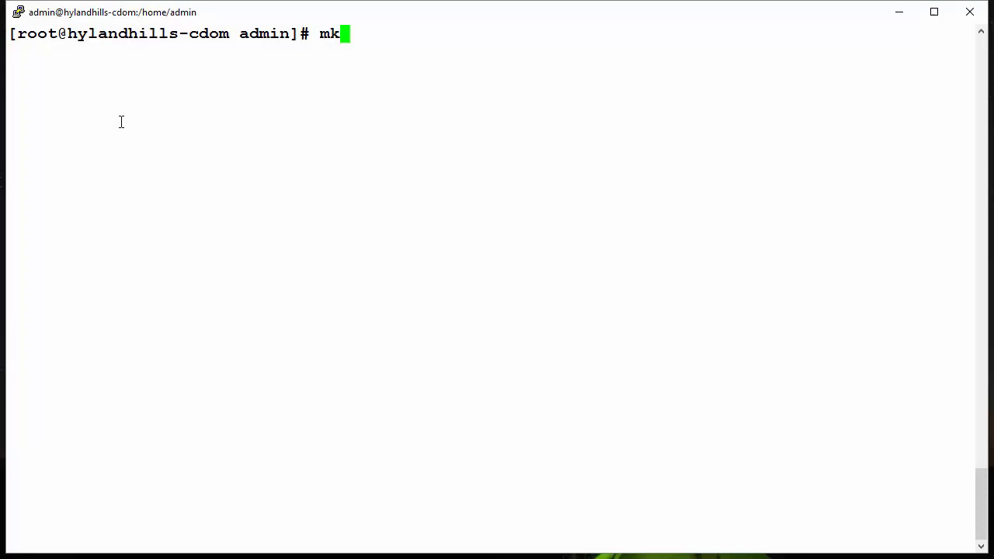
type("dir /mnt")
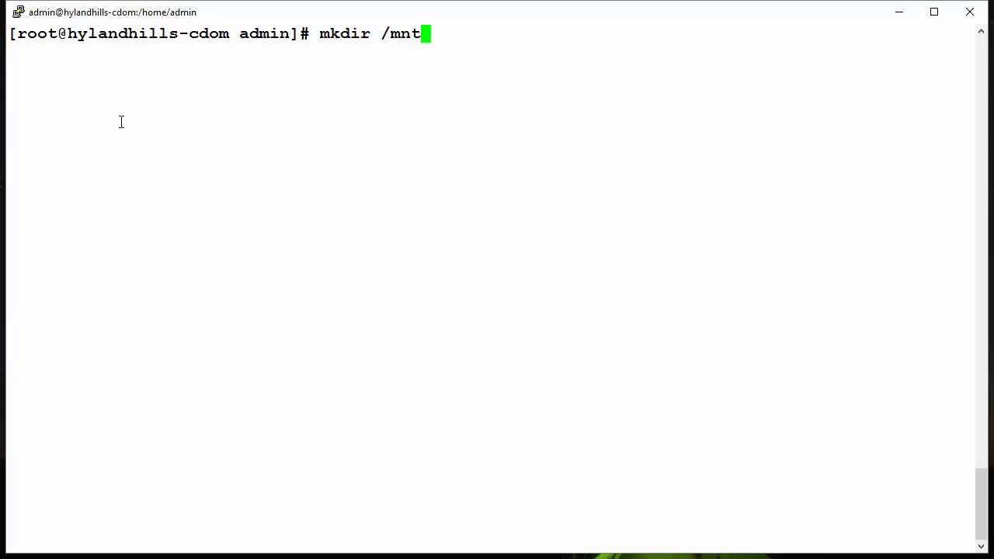
type("/Services_VM")
type("mount -o")
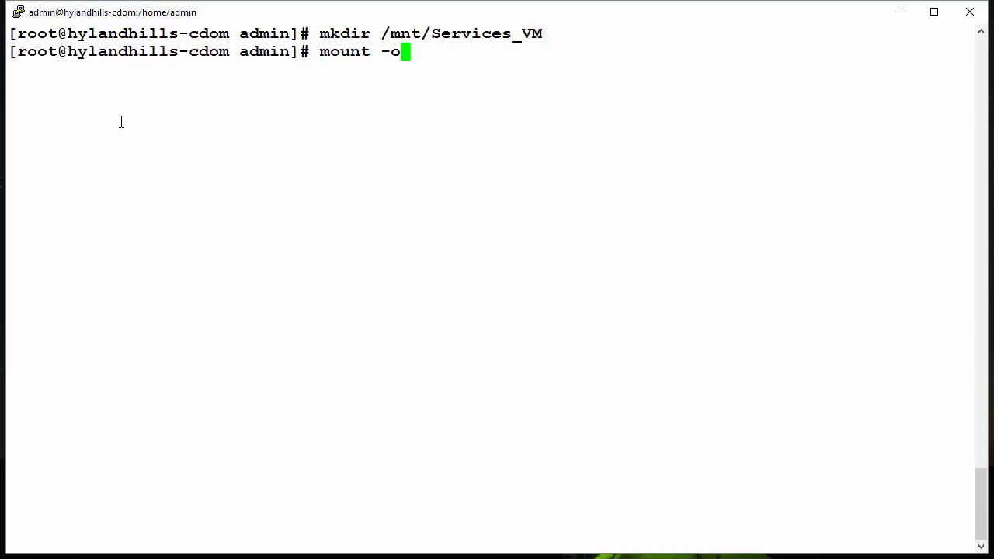
type("loop Services_VM-3.0.0.0.11.iso")
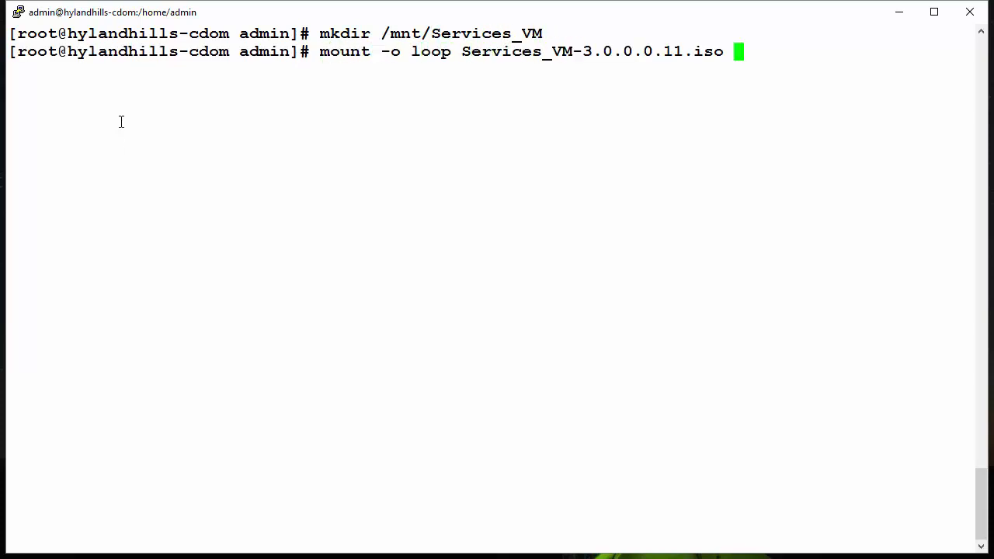
type("/mnt/Services_VM")
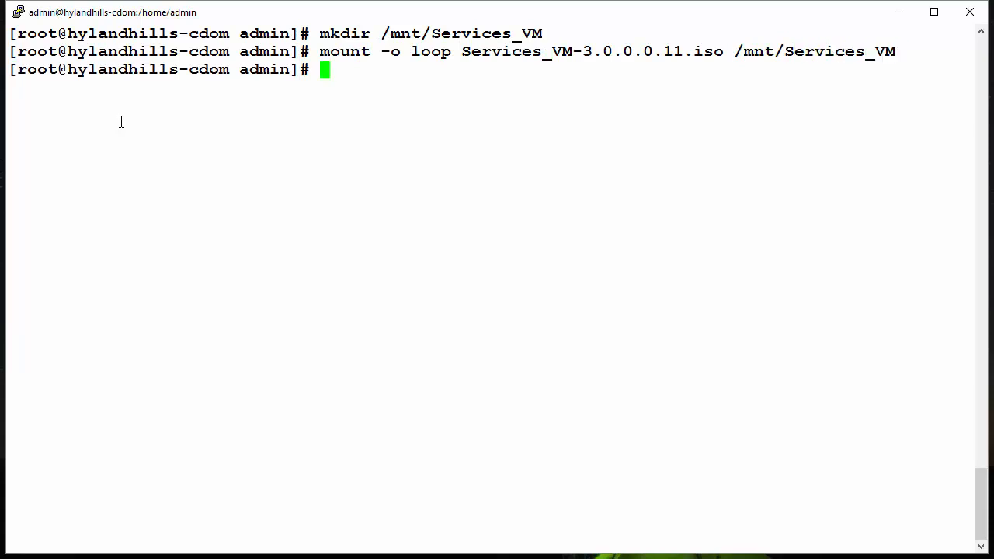
Copy /mnt/Services_VM into /vsp-template, list the copy and clean up
type("cp -r")
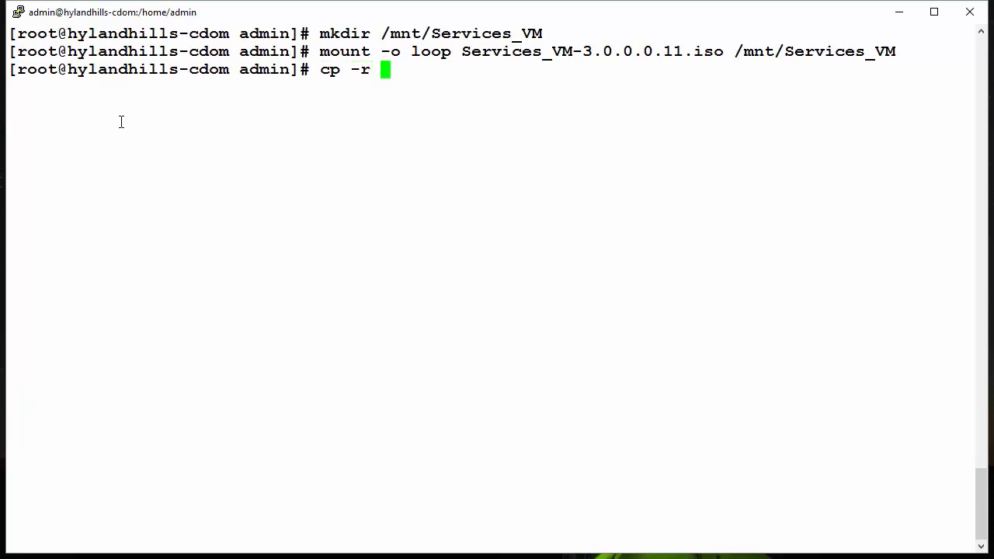
type("/mnt/Ser")
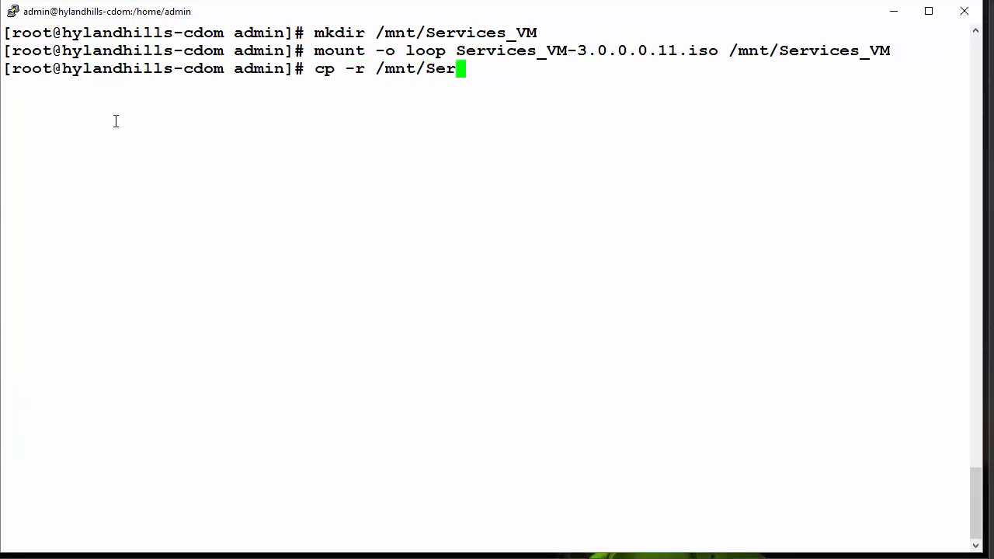
type("vices_VM /vsp-template")
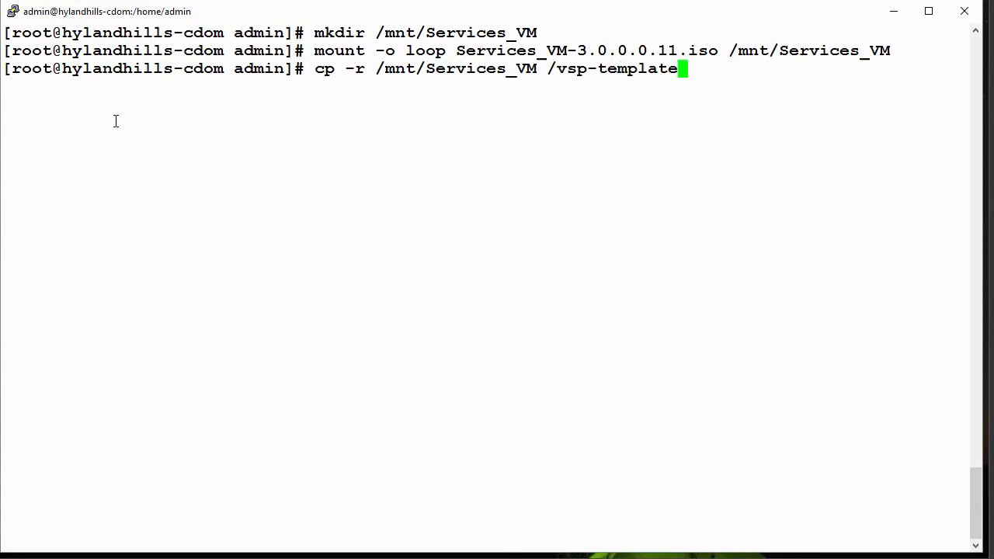
type("ls")
type("umount /mnt/")
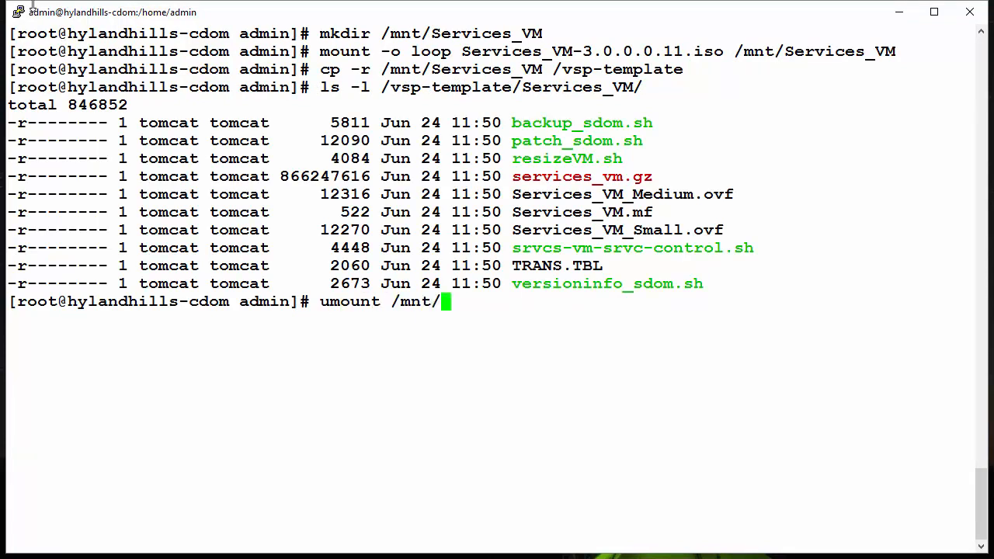
type("rm -rf")
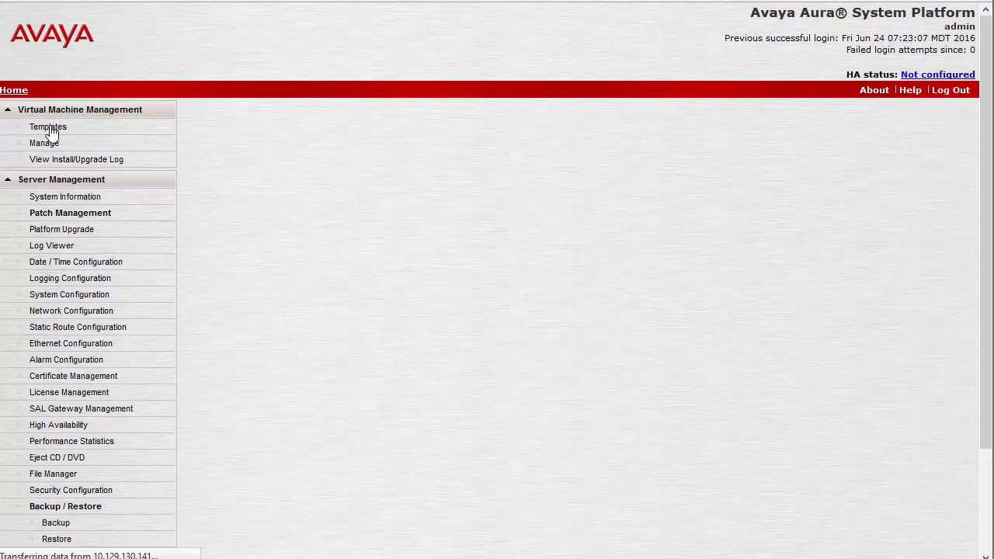
Start the Services_VM template upgrade from SP Server and search /vsp-template/ for templates
left_click(48, 127)
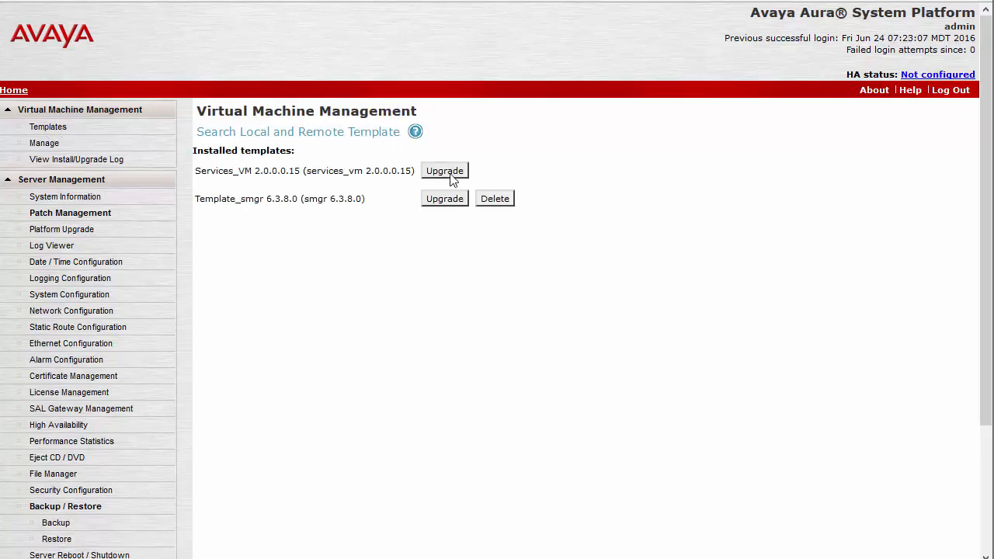
left_click(444, 171)
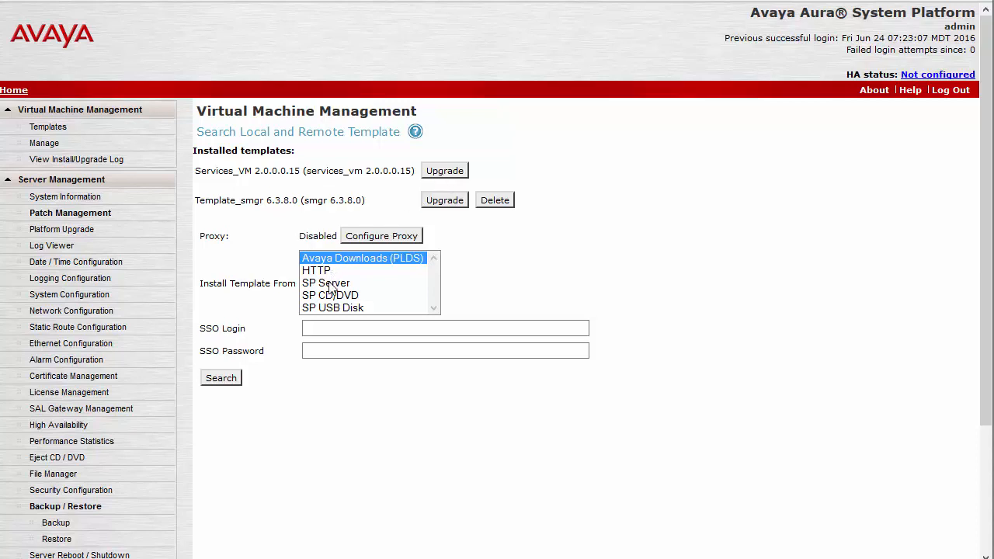
left_click(326, 282)
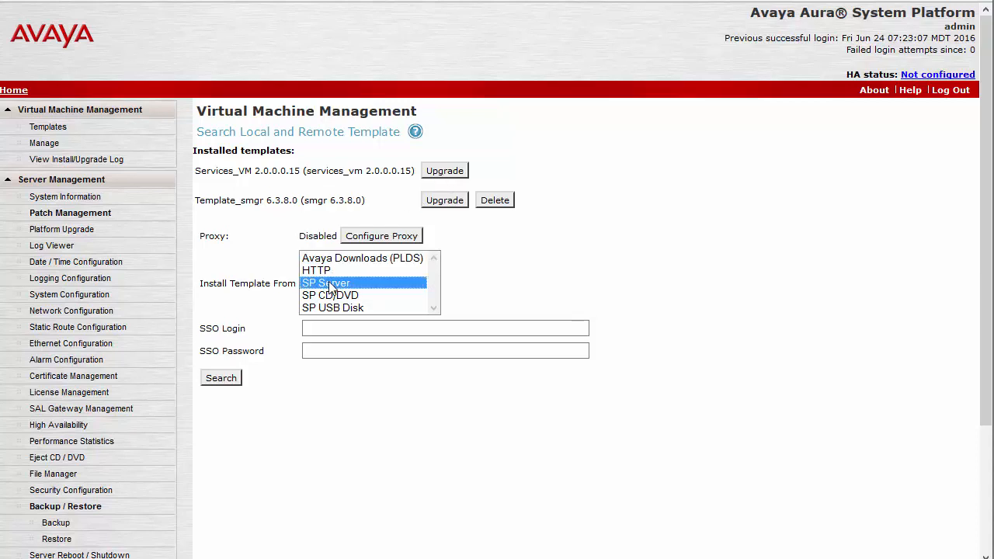
left_click(326, 282)
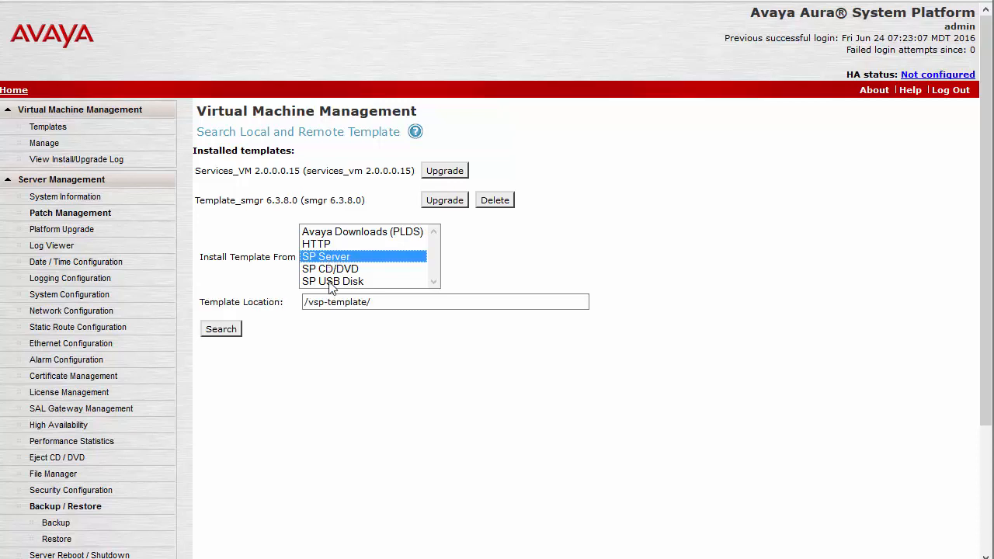
left_click(220, 329)
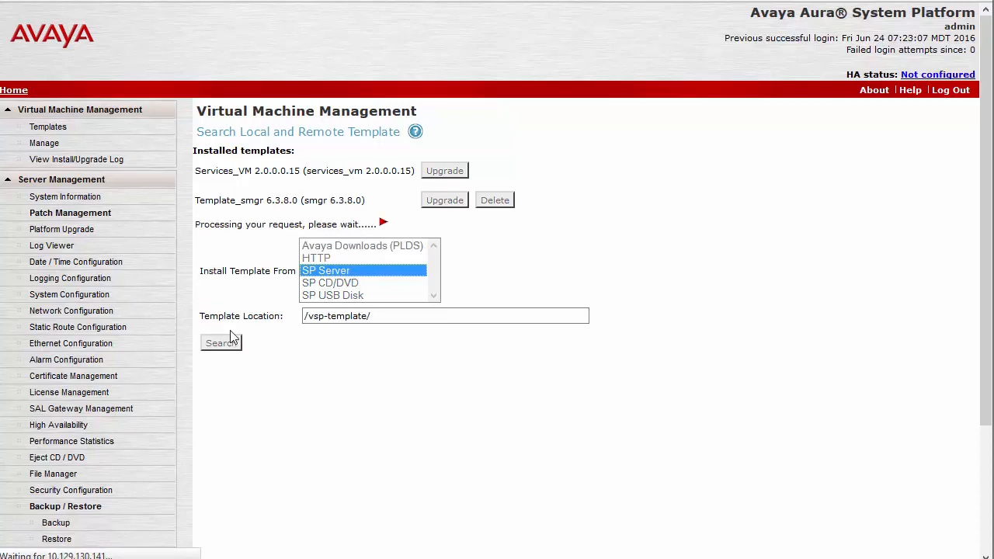
left_click(220, 343)
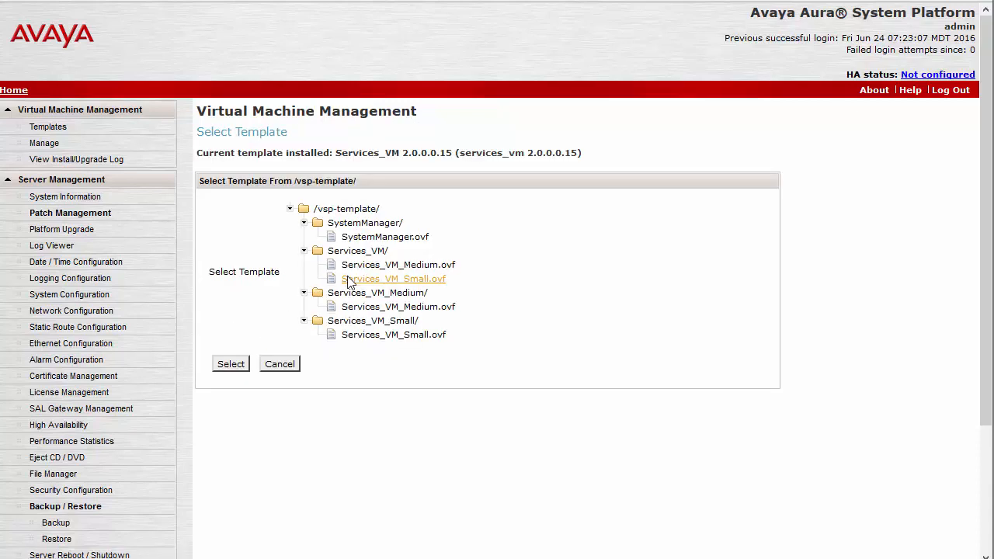
Select Services_VM/Services_VM_Small.ovf as the upgrade template
left_click(394, 278)
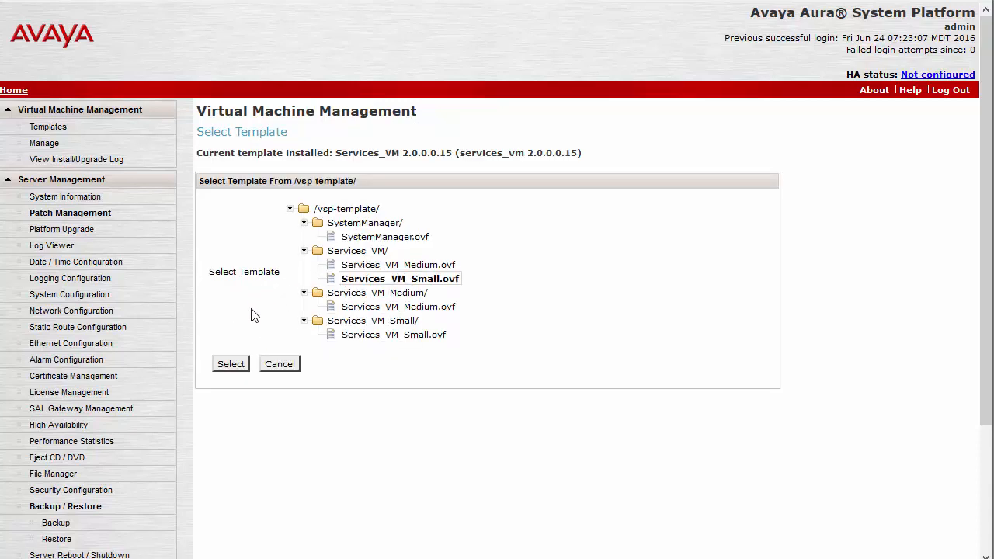
left_click(230, 363)
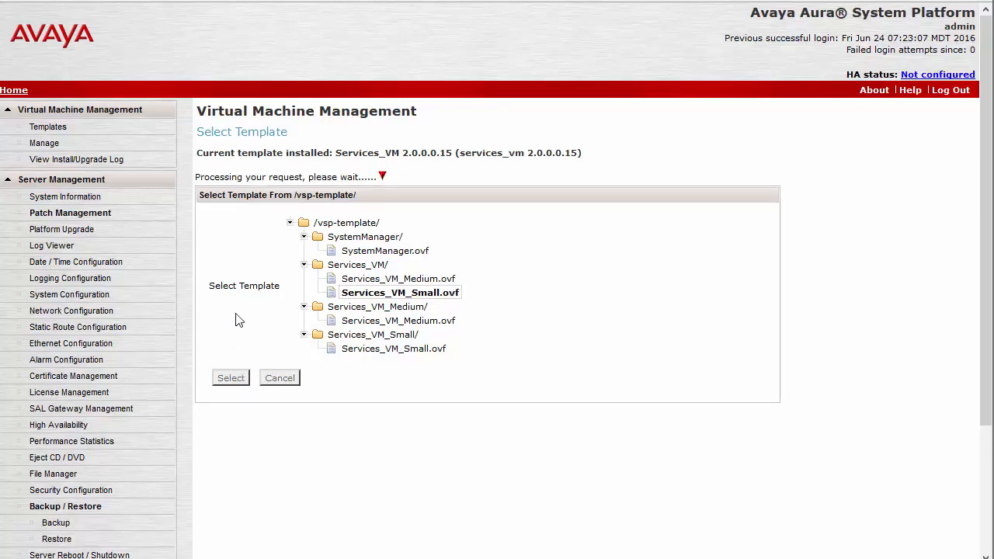
left_click(230, 377)
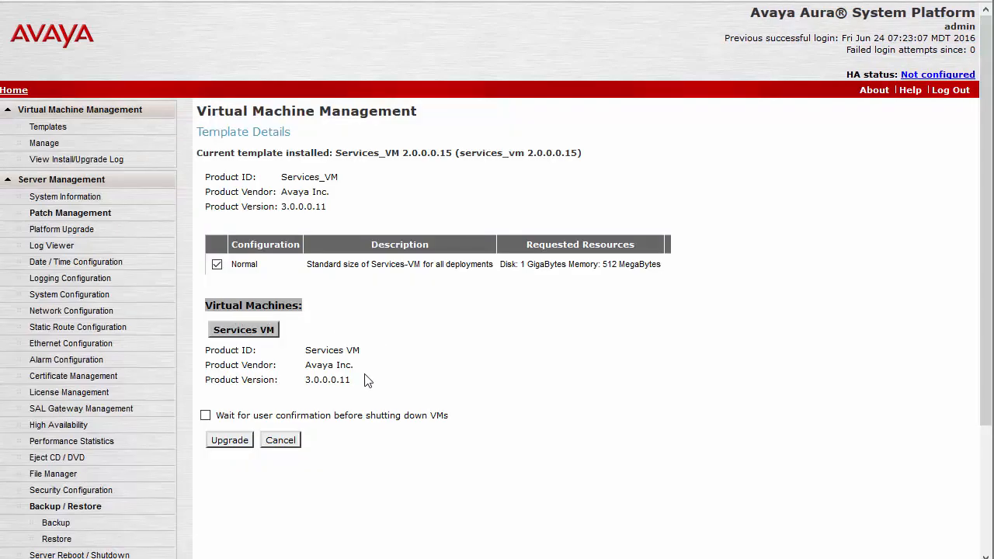
Launch the Services_VM upgrade to 3.0.0.11, accepting the System Properties
left_click(230, 439)
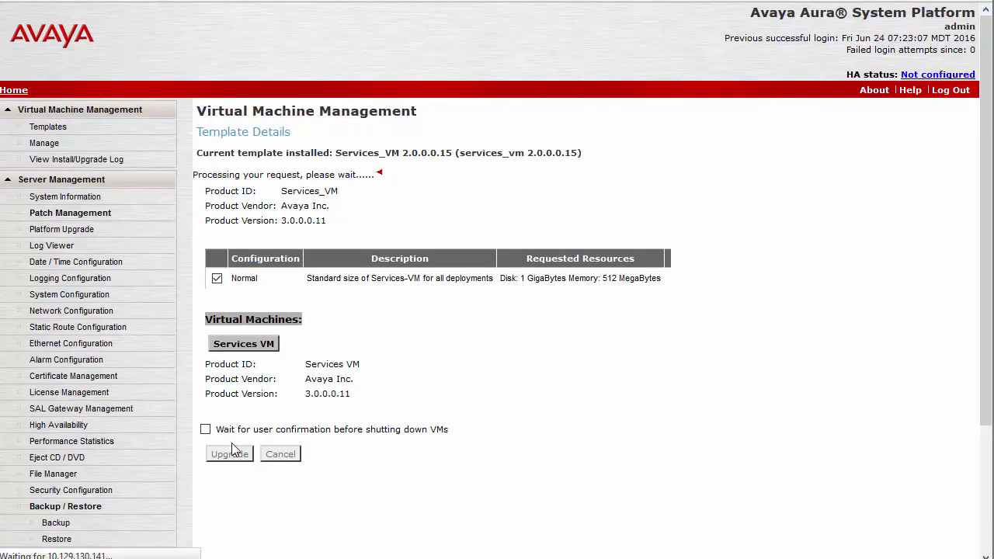
left_click(228, 454)
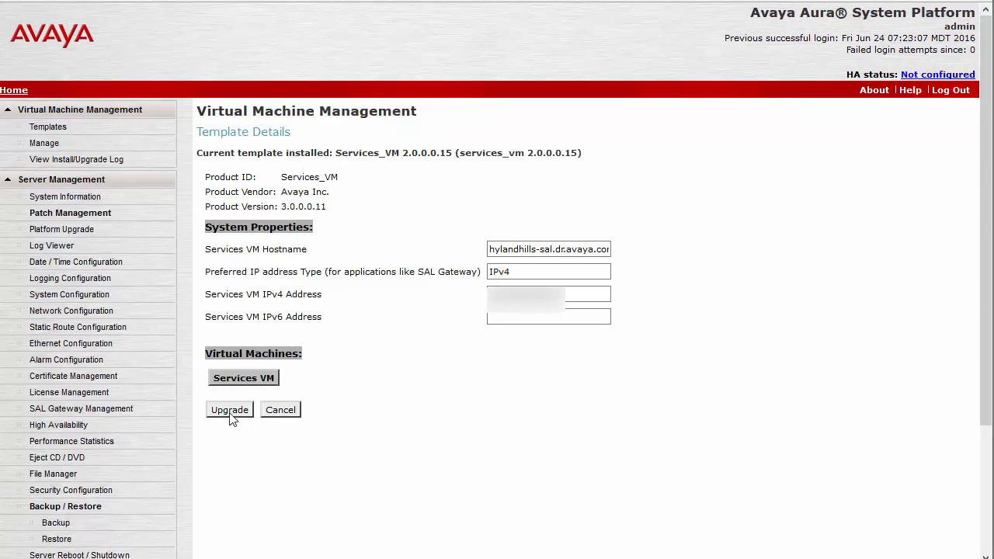
left_click(230, 410)
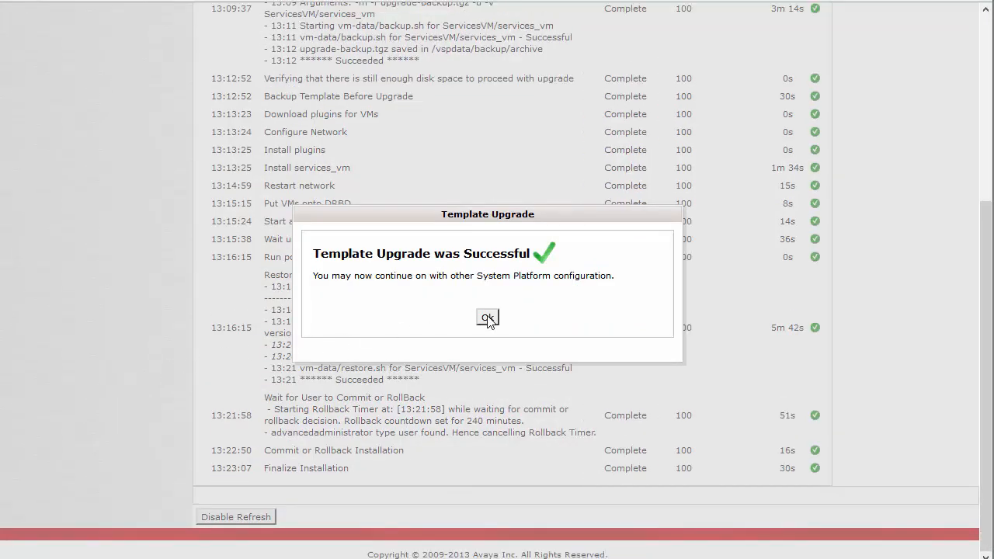
Acknowledge the upgrade success and show the VM list with services_vm at 3.0.0.11
left_click(488, 317)
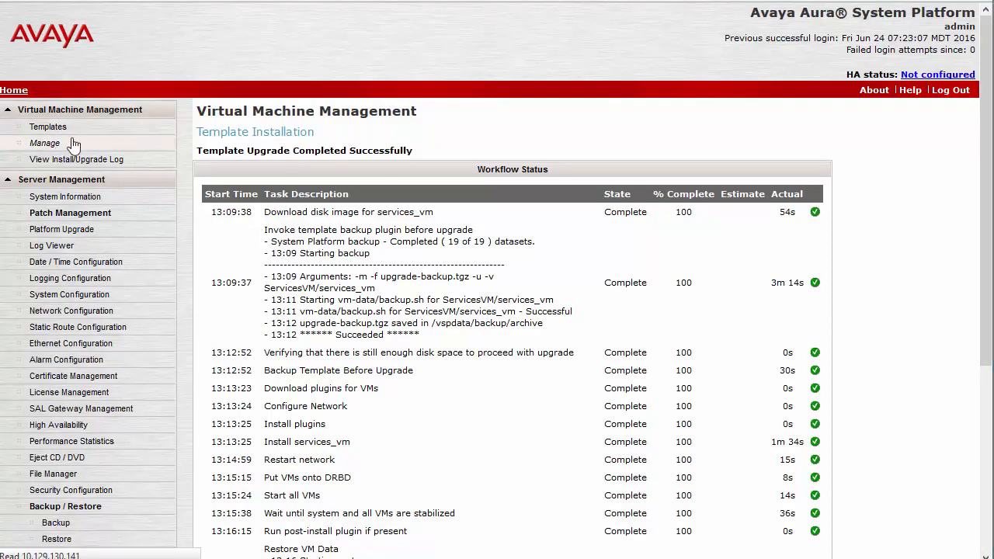
left_click(43, 142)
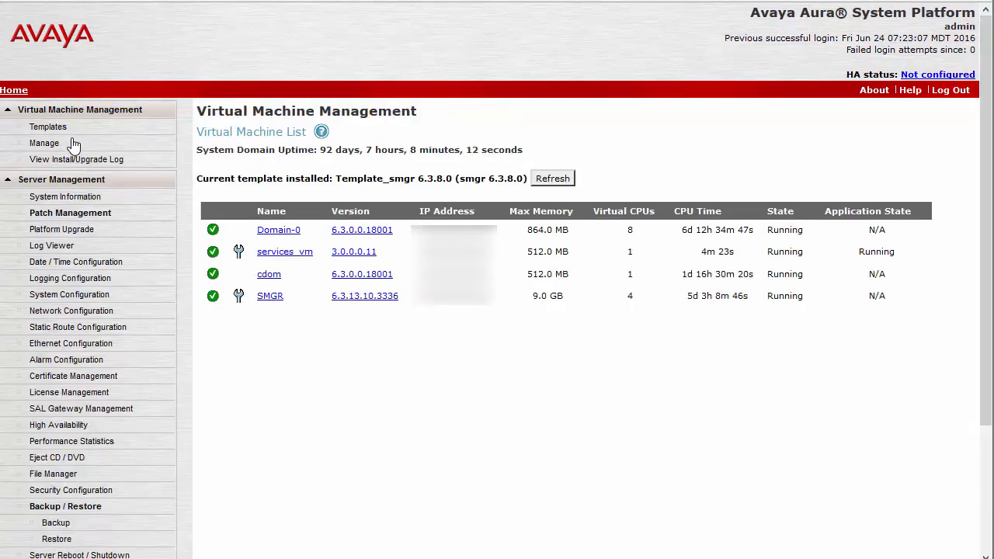
mouse_move(326, 271)
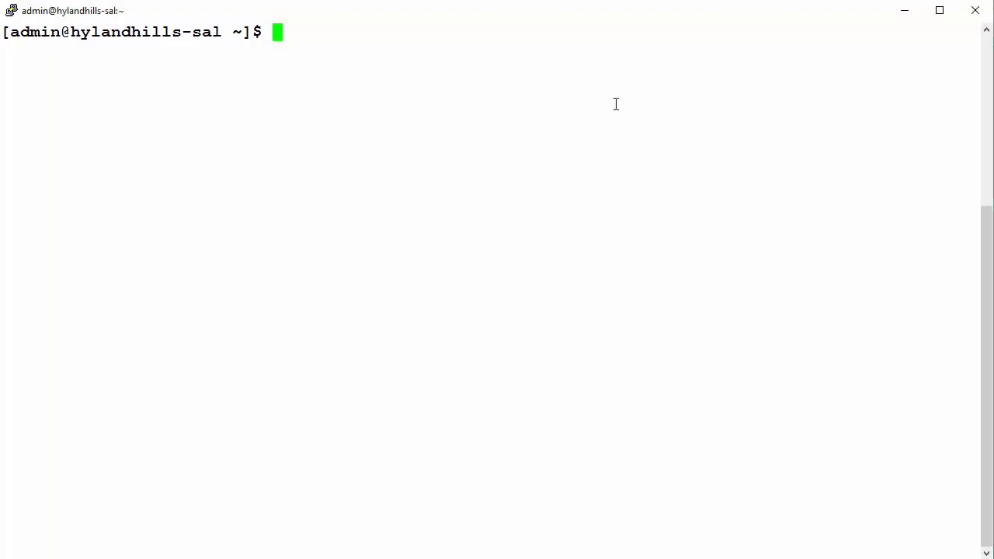
Become root, run sh ./svm_sanity_1.0.1.bsx and list /etc/sysconfig/
type("su")
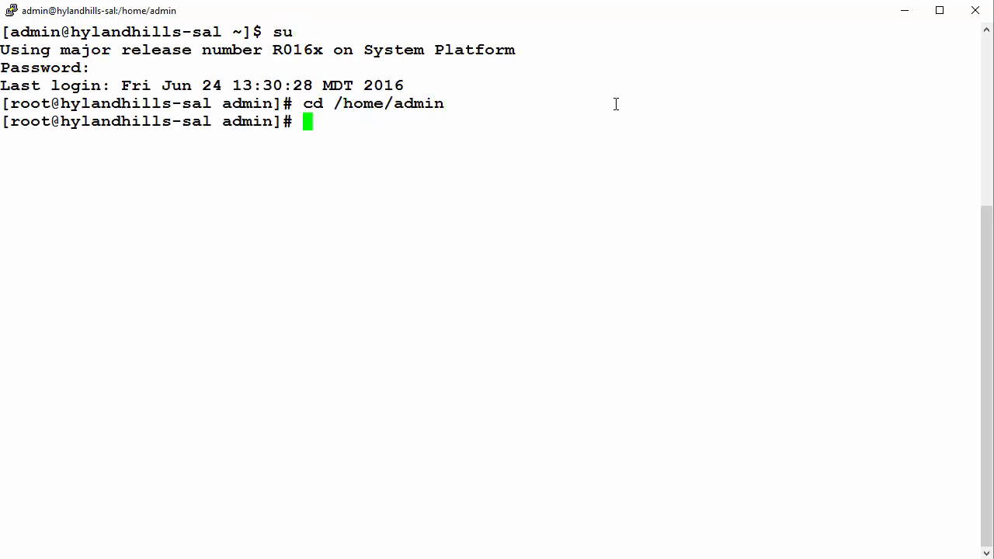
type("sh ./sv")
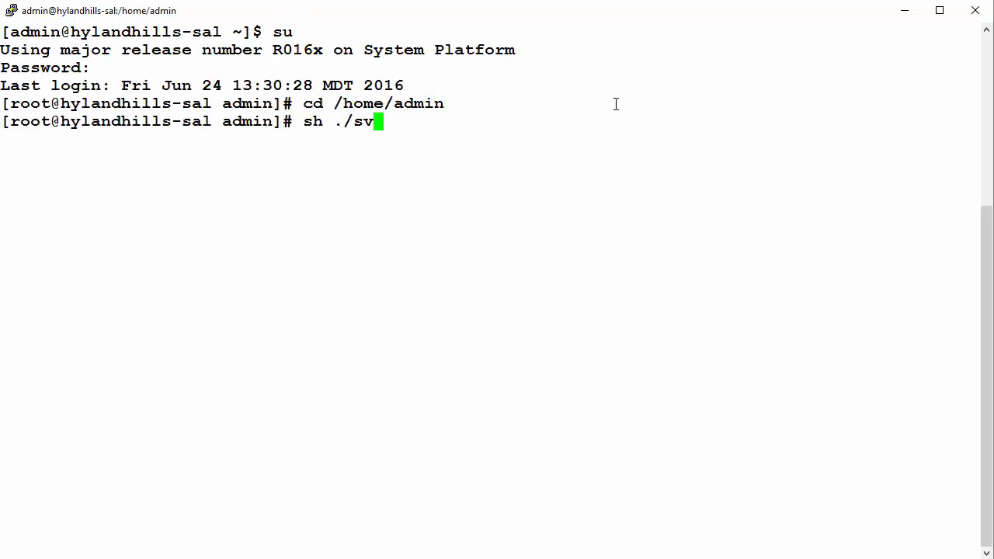
type("m_sanity_1.0.1.bsx")
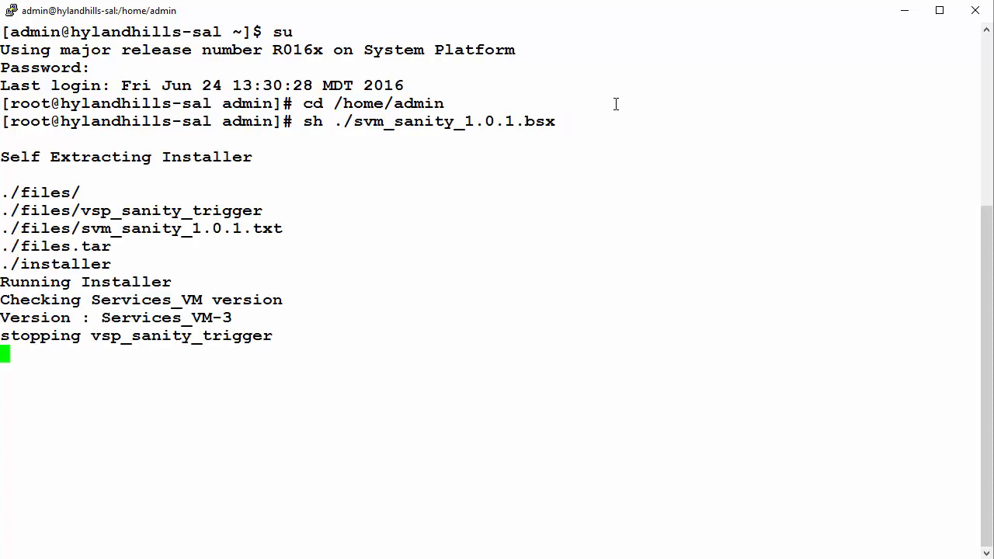
type("ls -l /etc/sysconfig/")
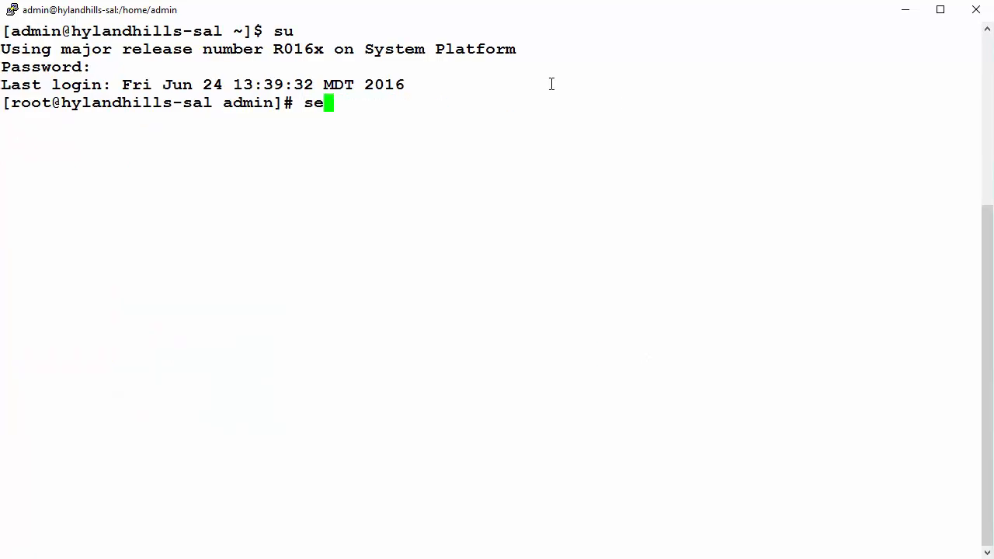
Run service salWatchdog stop as root
type("rvice s")
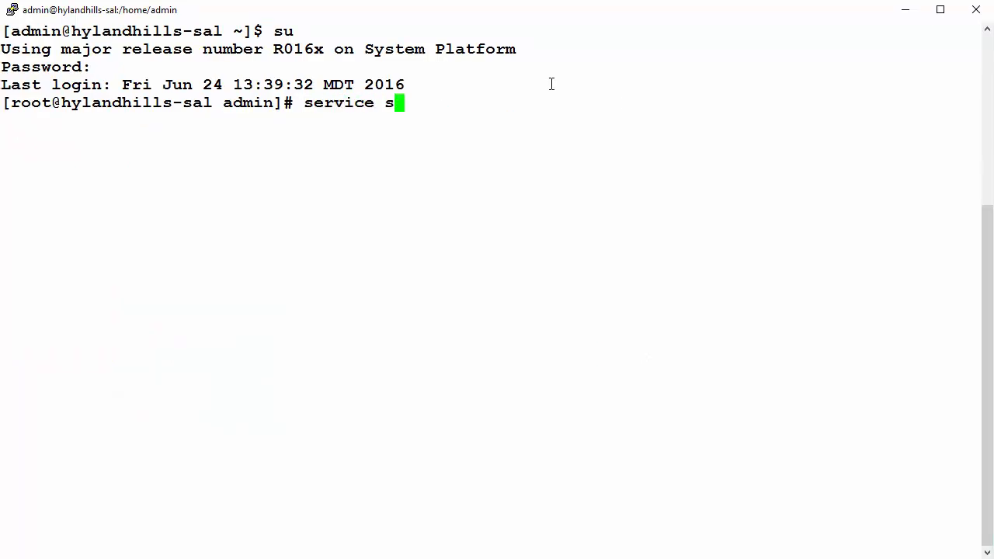
type("alWatchdog")
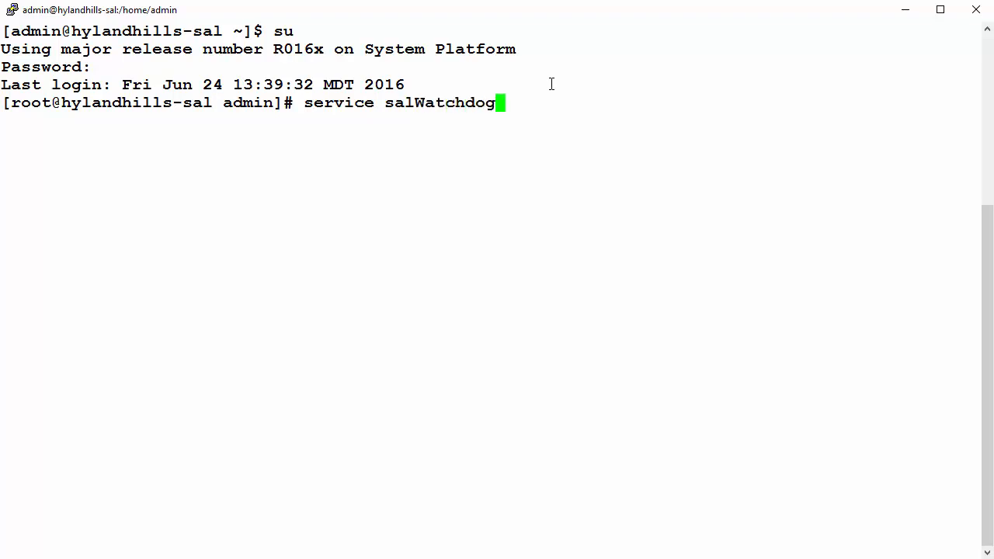
type("stop")
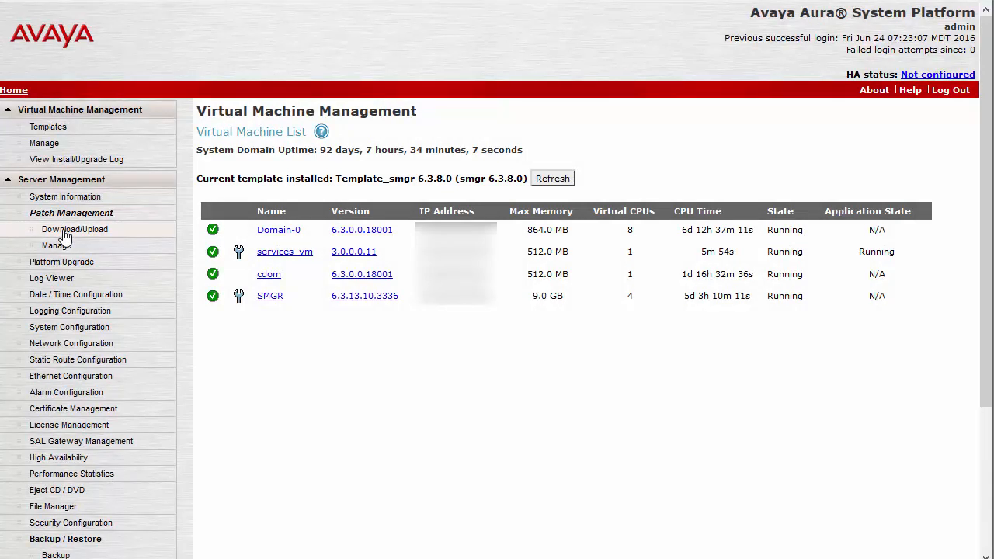
Upload ServicesVM-3.0.1.1.zip from the local file system and view its patch detail
left_click(75, 230)
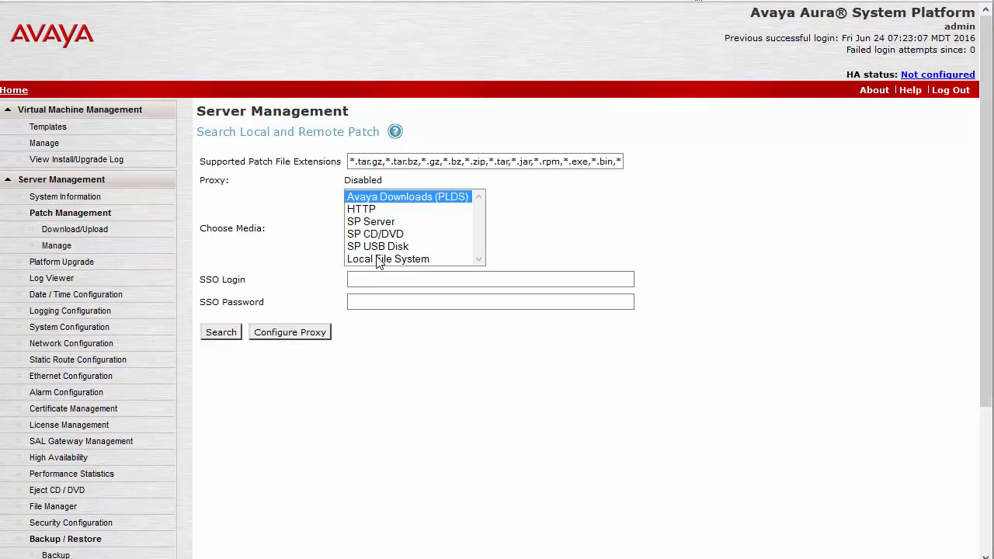
left_click(388, 257)
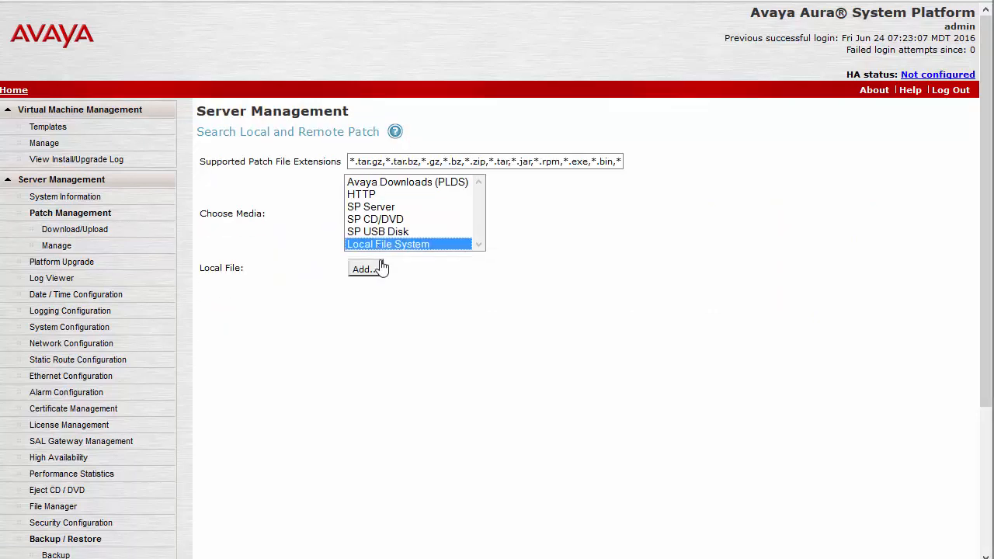
left_click(363, 269)
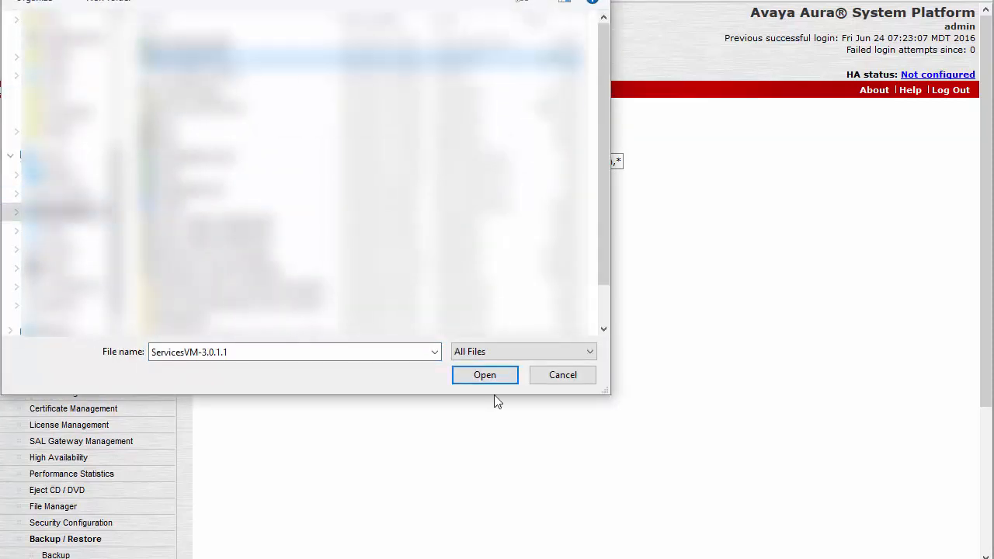
left_click(484, 374)
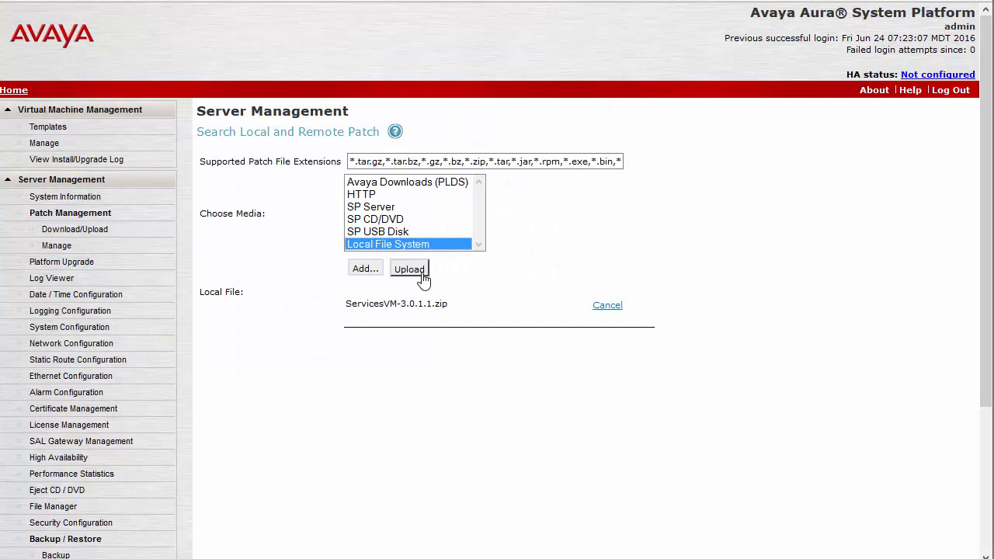
left_click(410, 267)
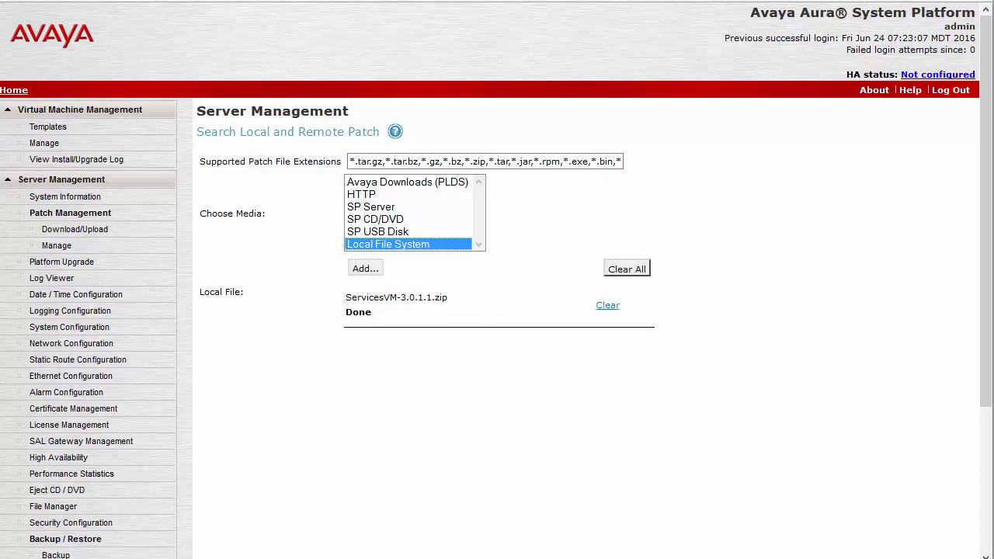
left_click(363, 267)
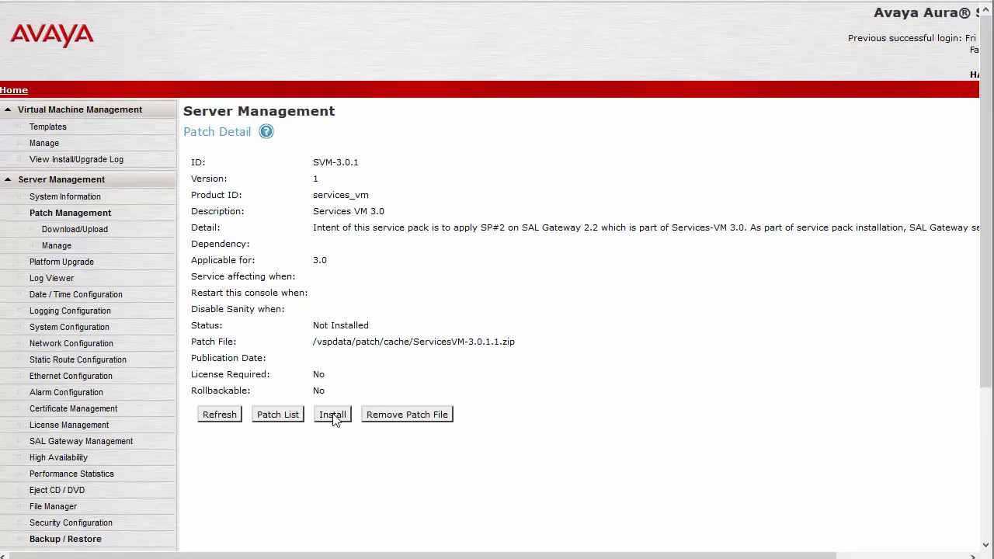
Install the SVM-3.0.1 service pack from the Patch Detail page
left_click(332, 413)
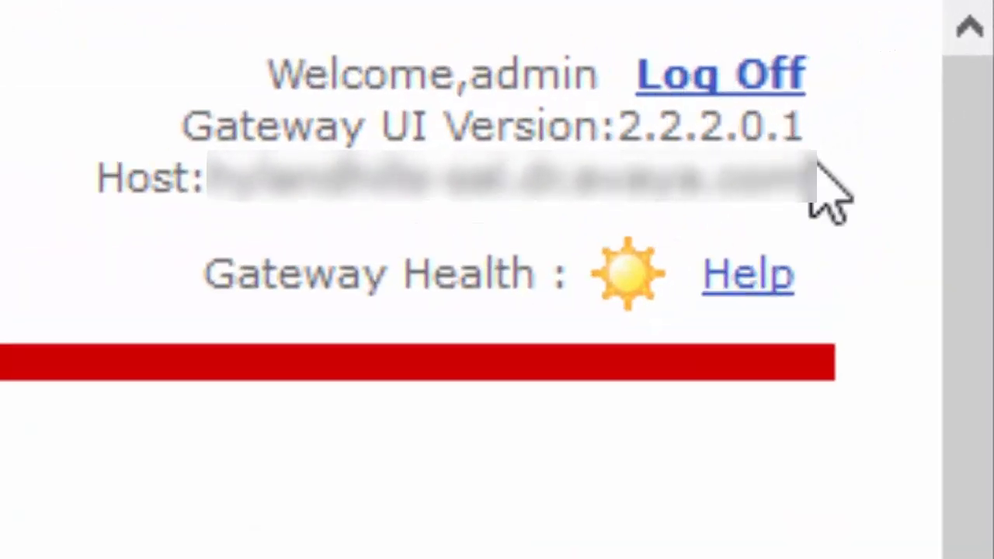
mouse_move(877, 179)
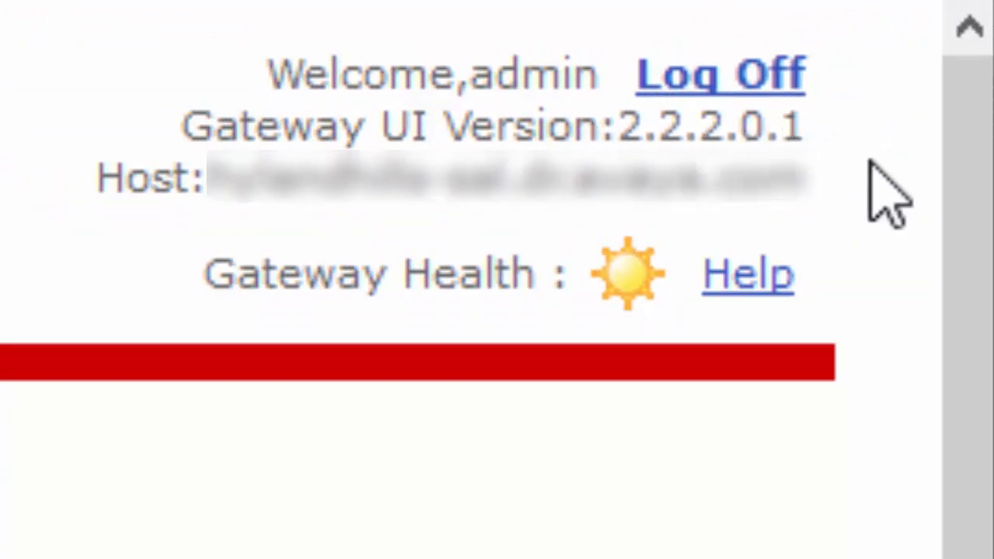